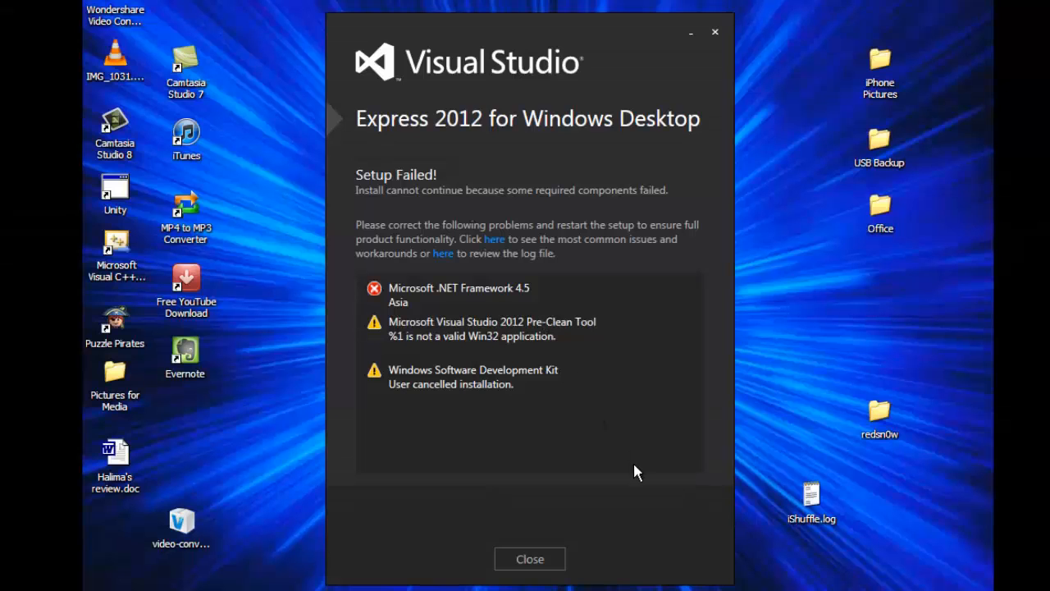
{"action": "mouse_move", "coordinate": [663, 525]}
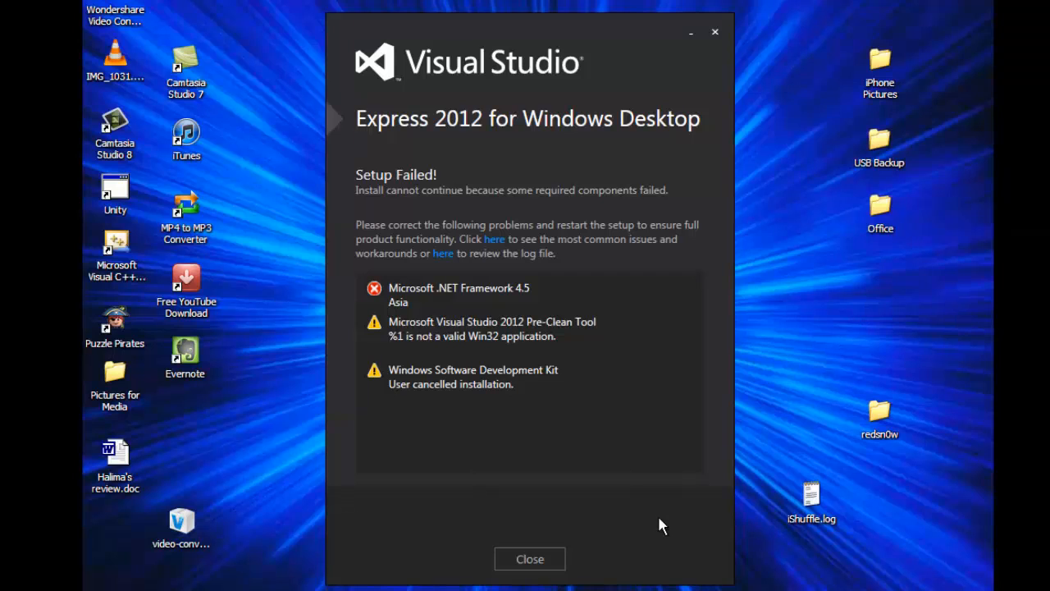
Close the Setup Failed report from the Visual Studio Express 2012 installer.
{"action": "left_click", "coordinate": [528, 558]}
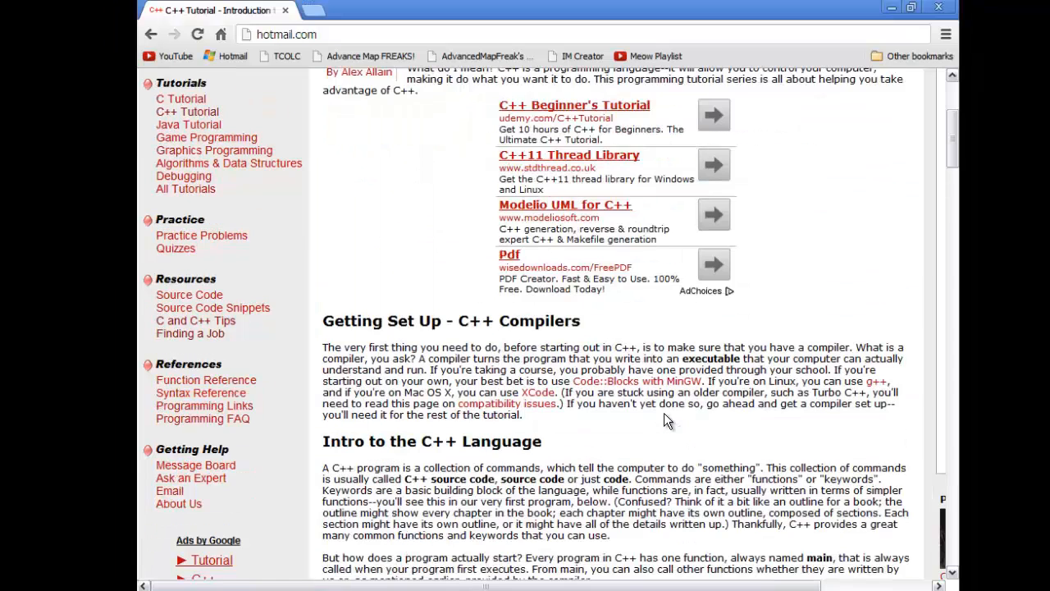
Scroll the Cprogramming.com tutorial down to the Getting Set Up - C++ Compilers section.
{"action": "scroll", "scroll_direction": "down", "scroll_amount": 3}
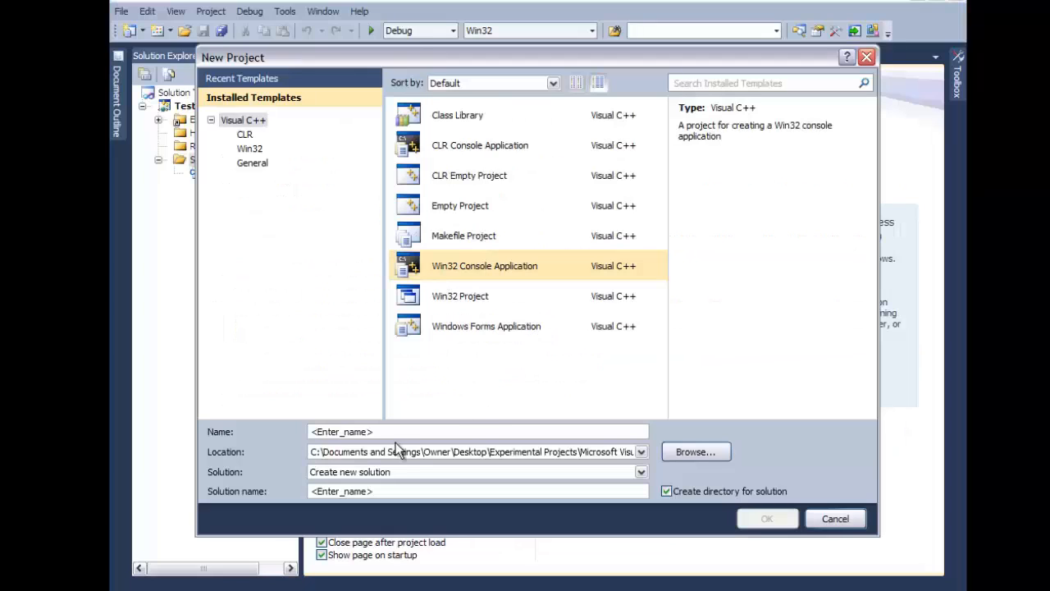
{"action": "mouse_move", "coordinate": [271, 435]}
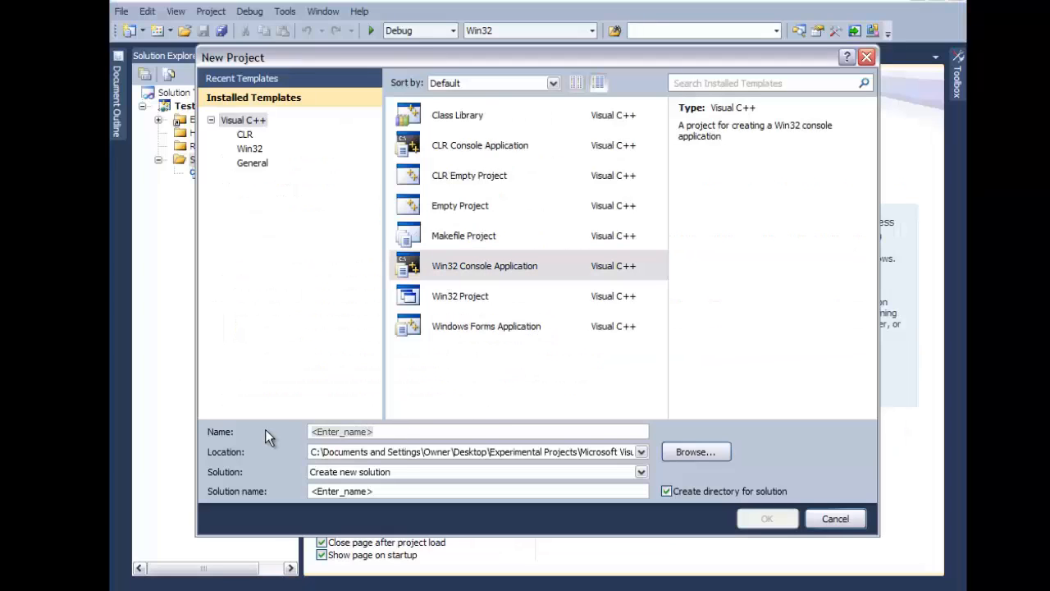
Name the Win32 console project 'AMF Code App' and make it an empty project.
{"action": "type", "text": "AMF"}
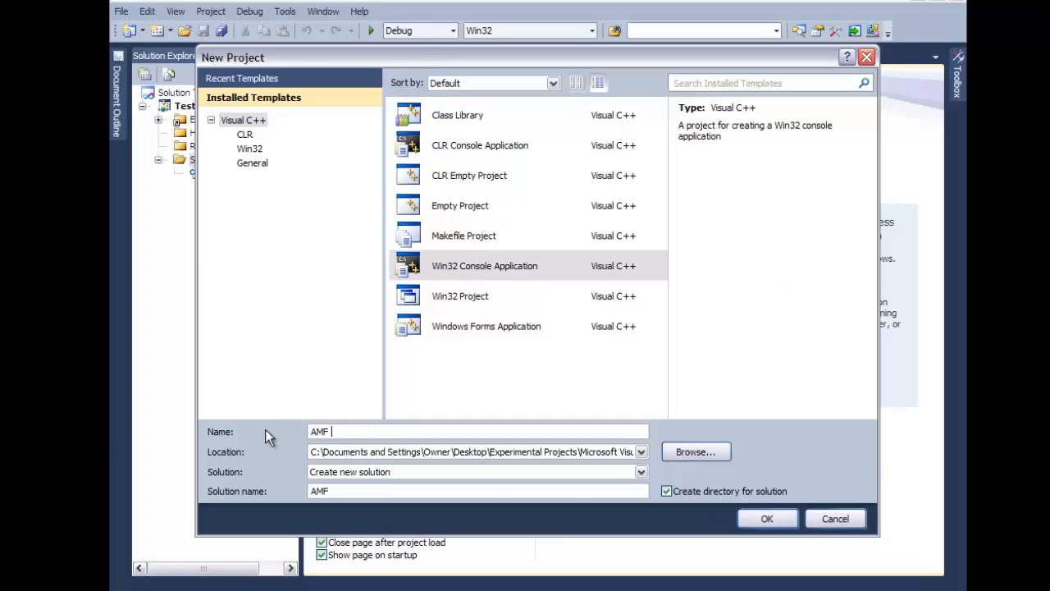
{"action": "type", "text": "Code A"}
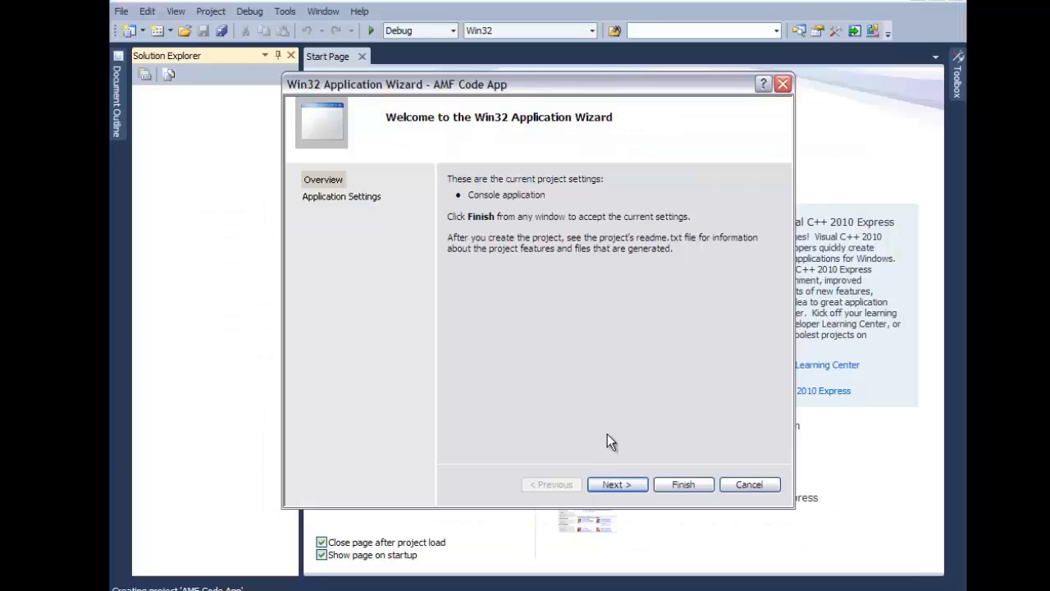
{"action": "left_click", "coordinate": [617, 484]}
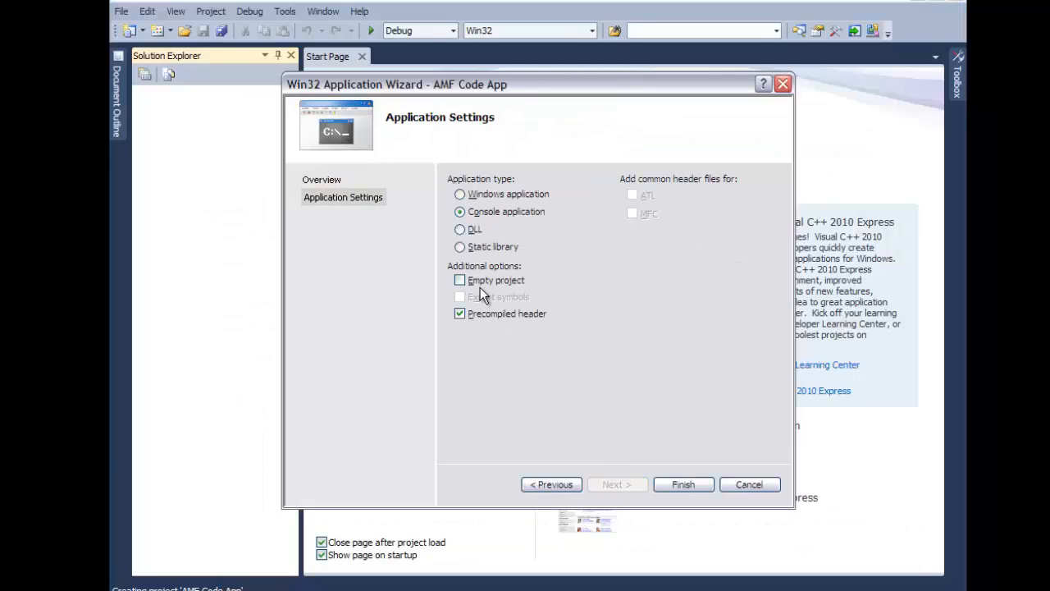
{"action": "left_click", "coordinate": [459, 279]}
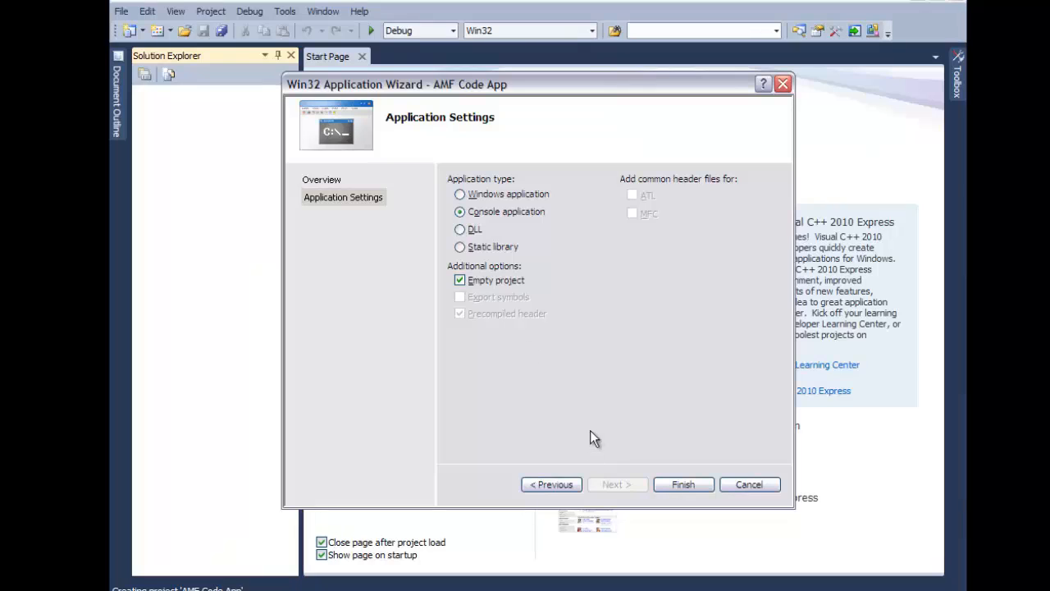
{"action": "mouse_move", "coordinate": [608, 454]}
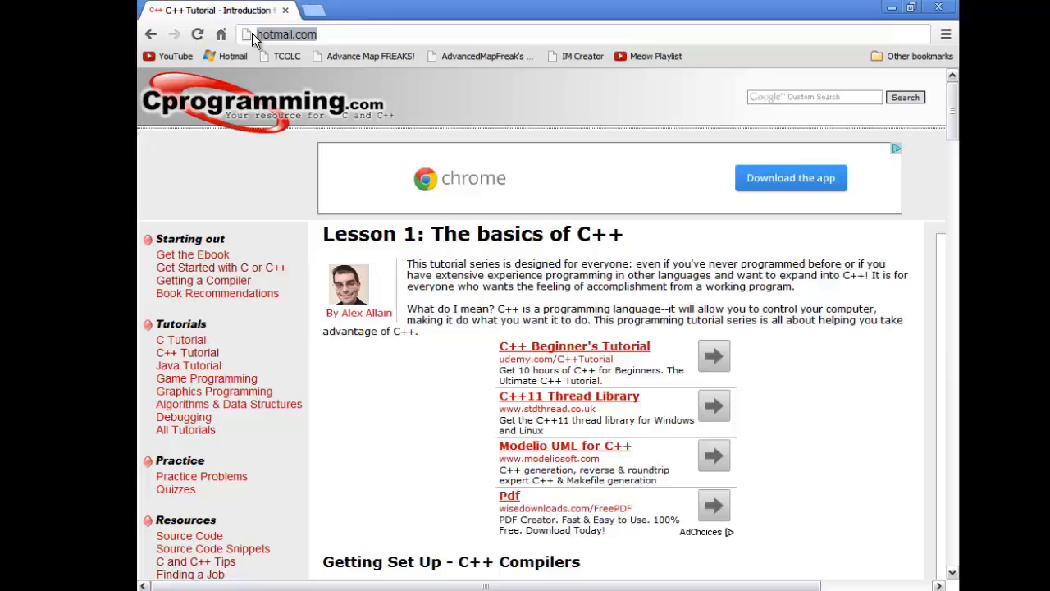
Start a Chrome search query reading 'how the flip to use micr'.
{"action": "type", "text": "how the"}
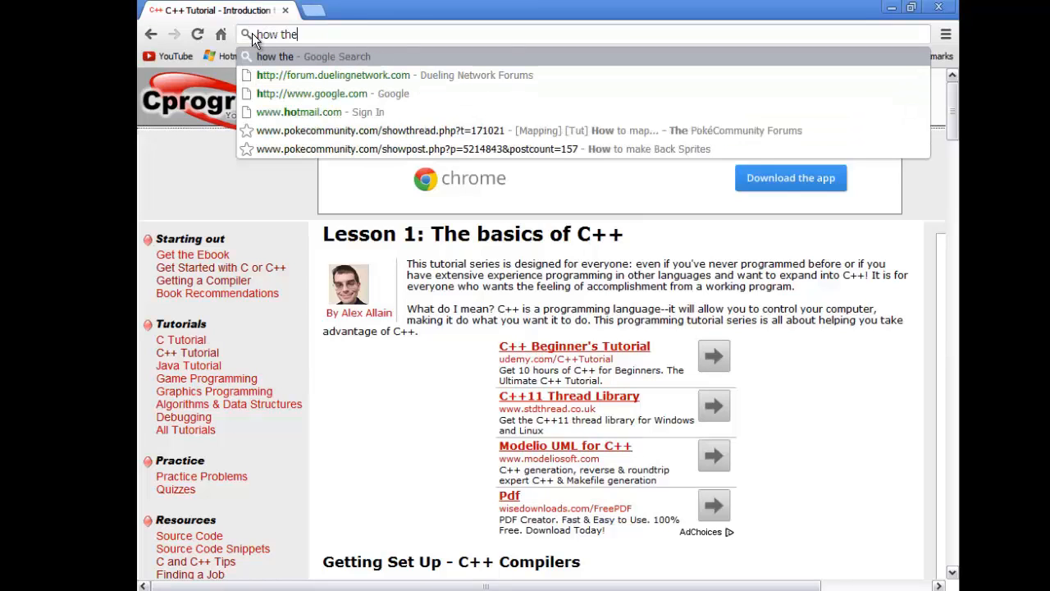
{"action": "type", "text": "flip"}
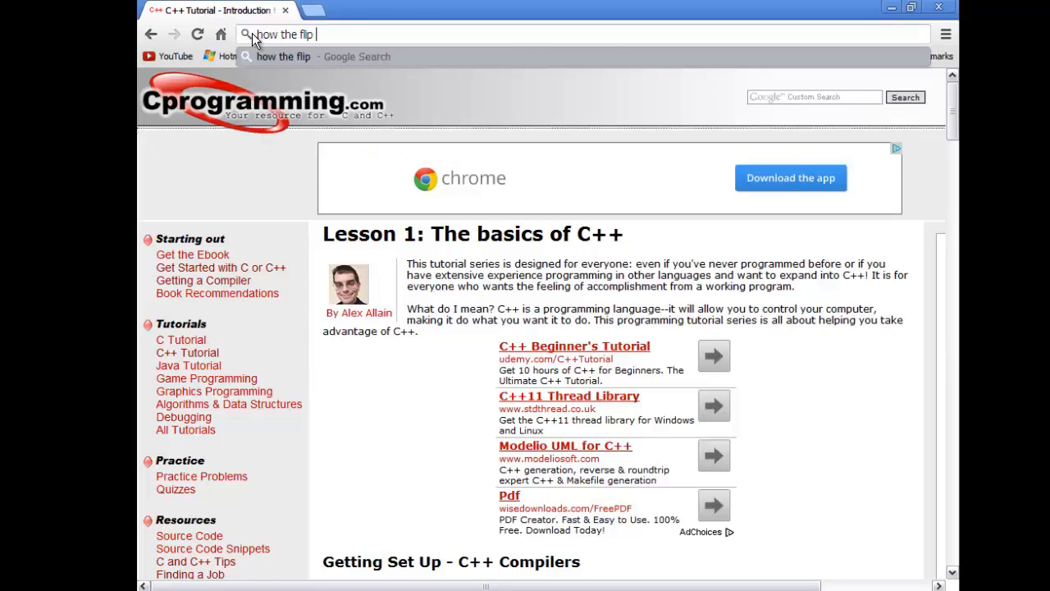
{"action": "type", "text": "to use"}
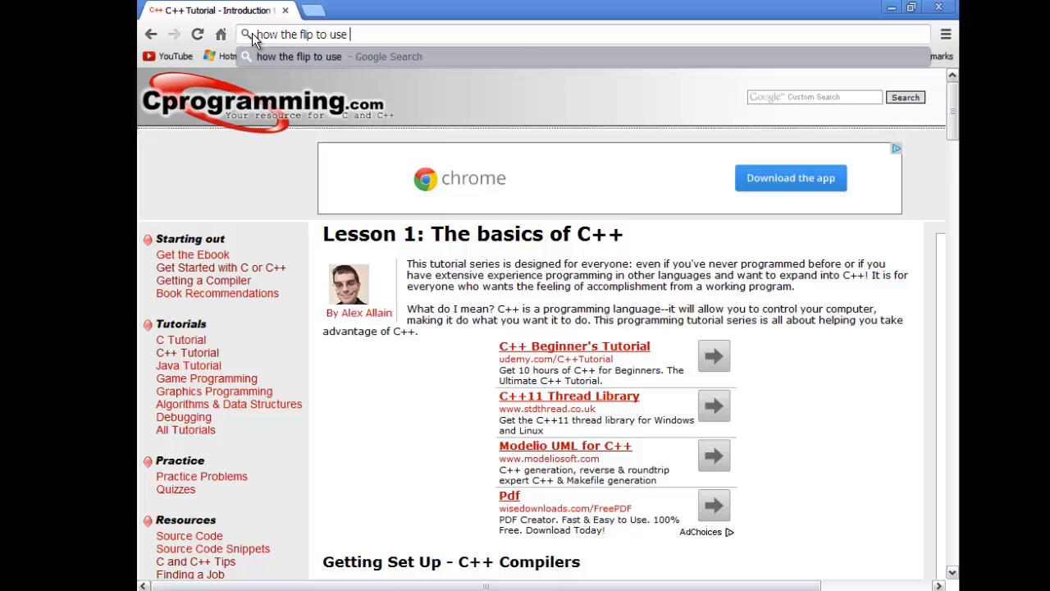
{"action": "type", "text": "micr"}
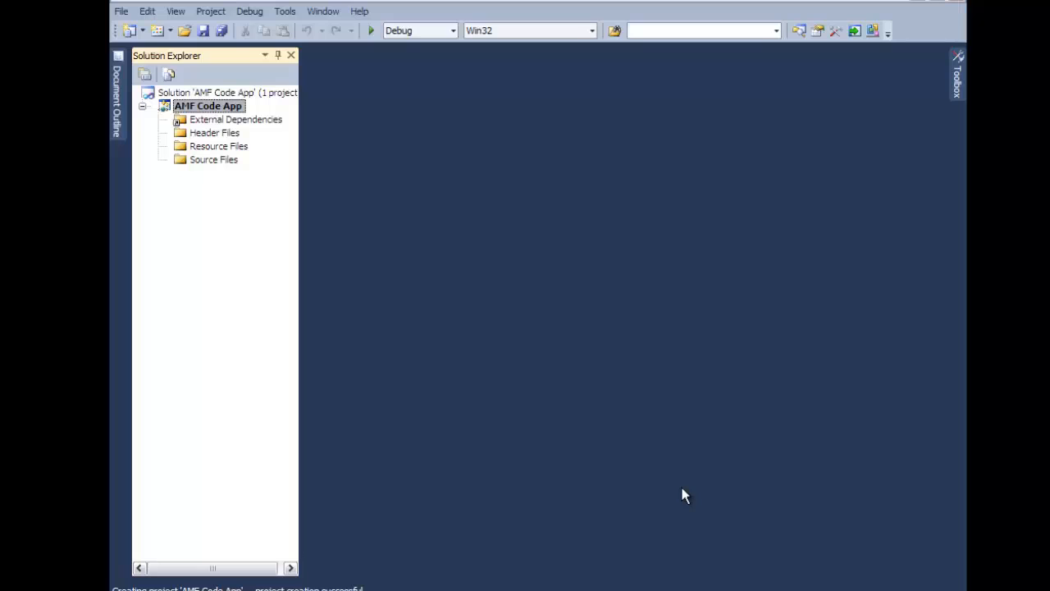
{"action": "mouse_move", "coordinate": [273, 215]}
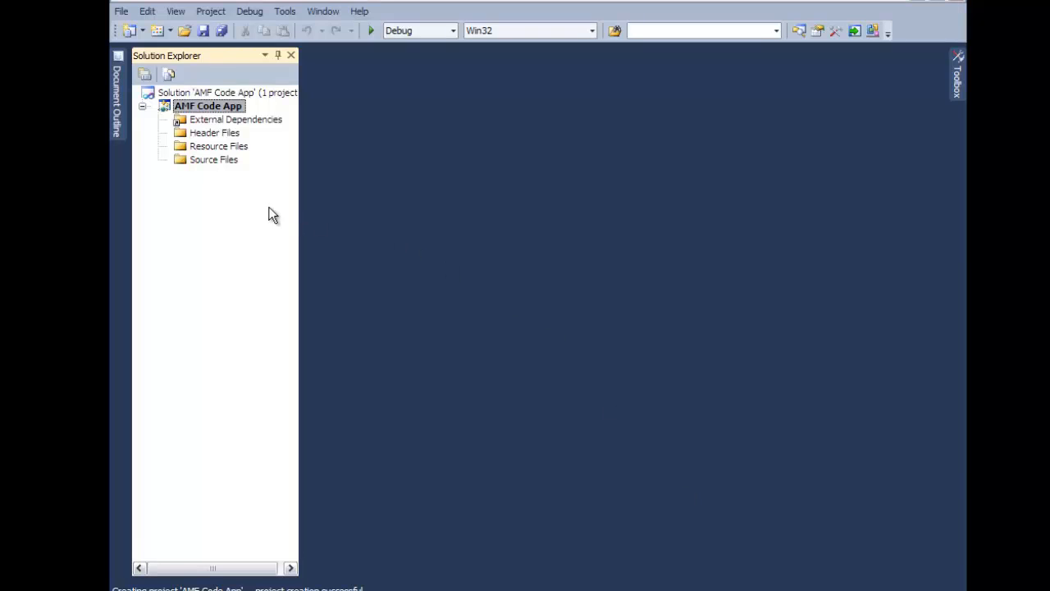
Add a new C++ file named 'The Code Bit' under the project's Source Files folder.
{"action": "right_click", "coordinate": [214, 160]}
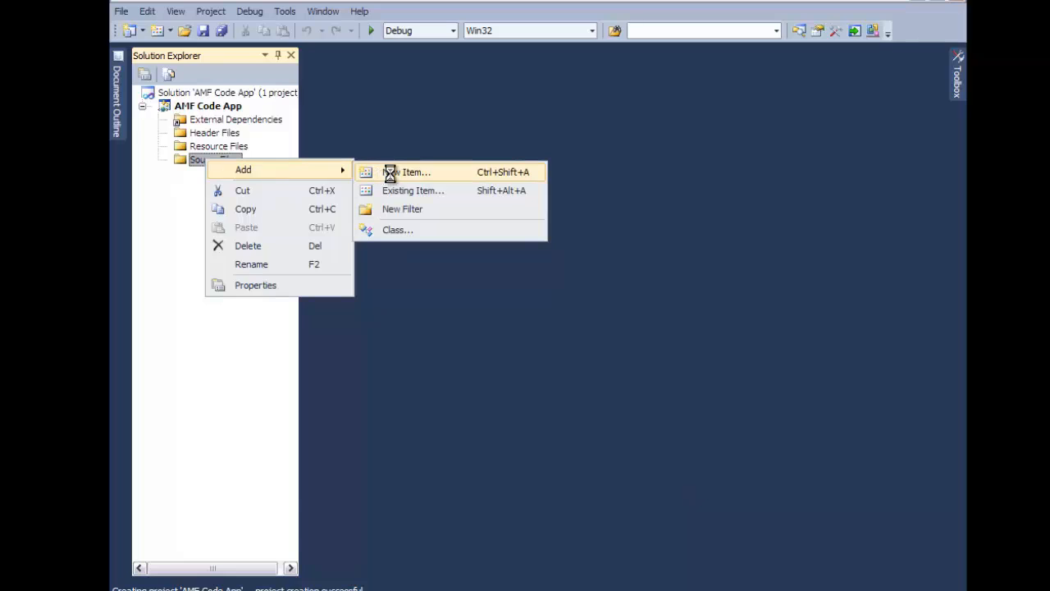
{"action": "left_click", "coordinate": [414, 173]}
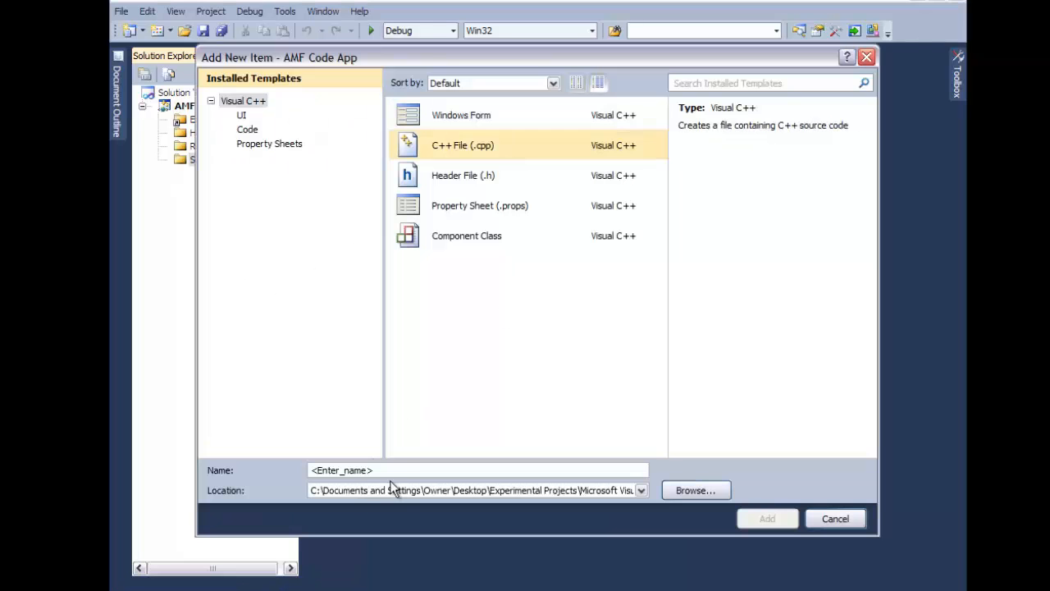
{"action": "mouse_move", "coordinate": [266, 475]}
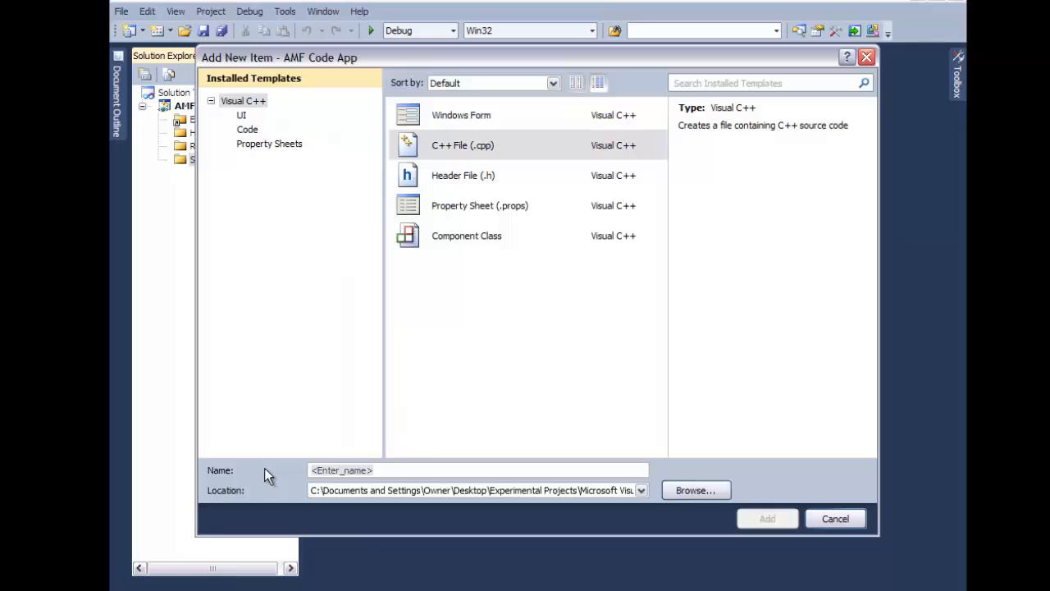
{"action": "type", "text": "The Code"}
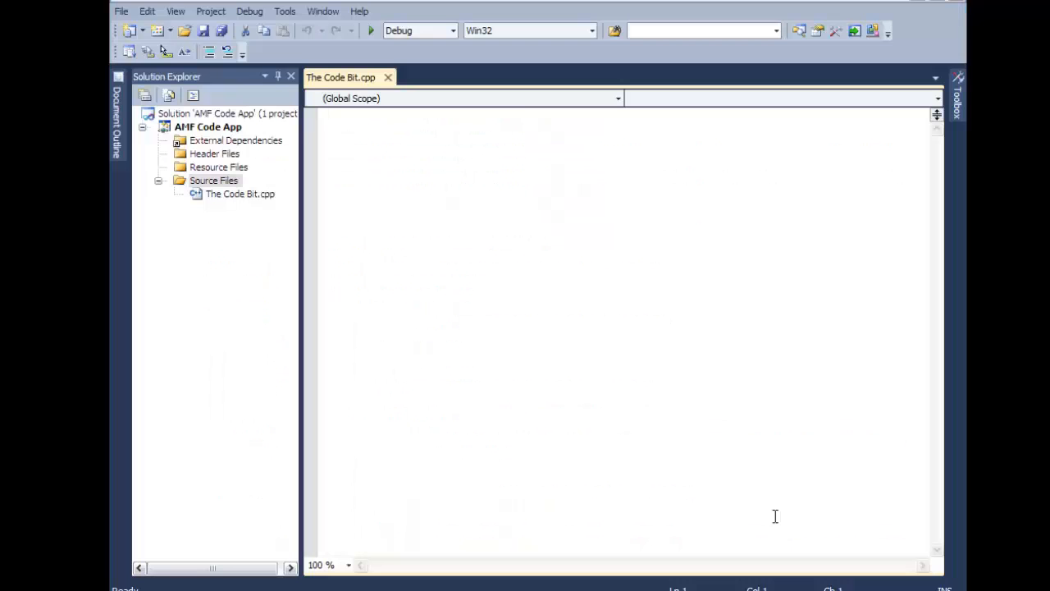
Begin The Code Bit.cpp with an #include of the iostream header.
{"action": "type", "text": "#"}
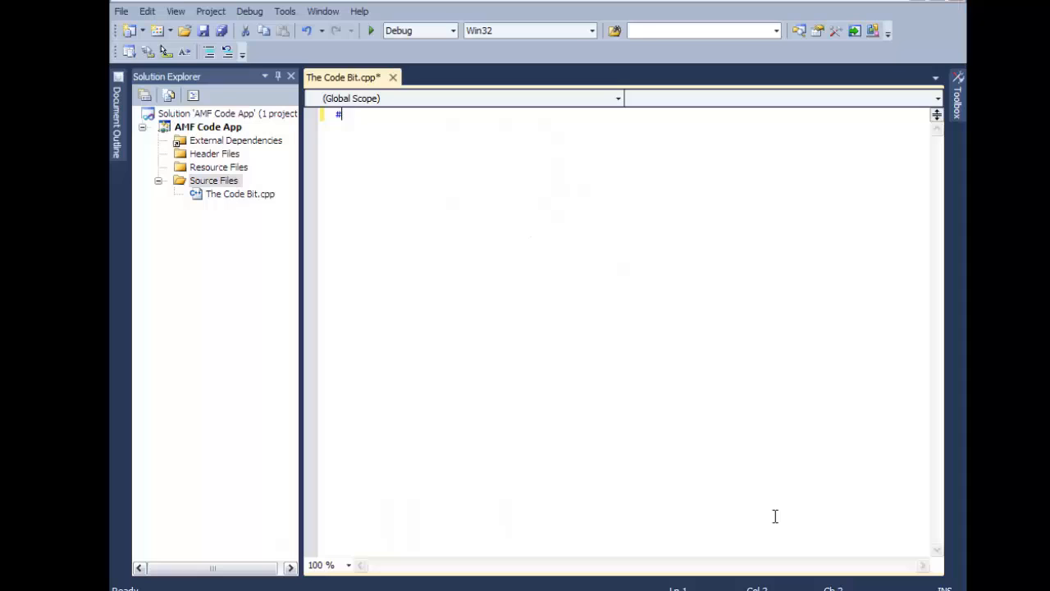
{"action": "type", "text": "include"}
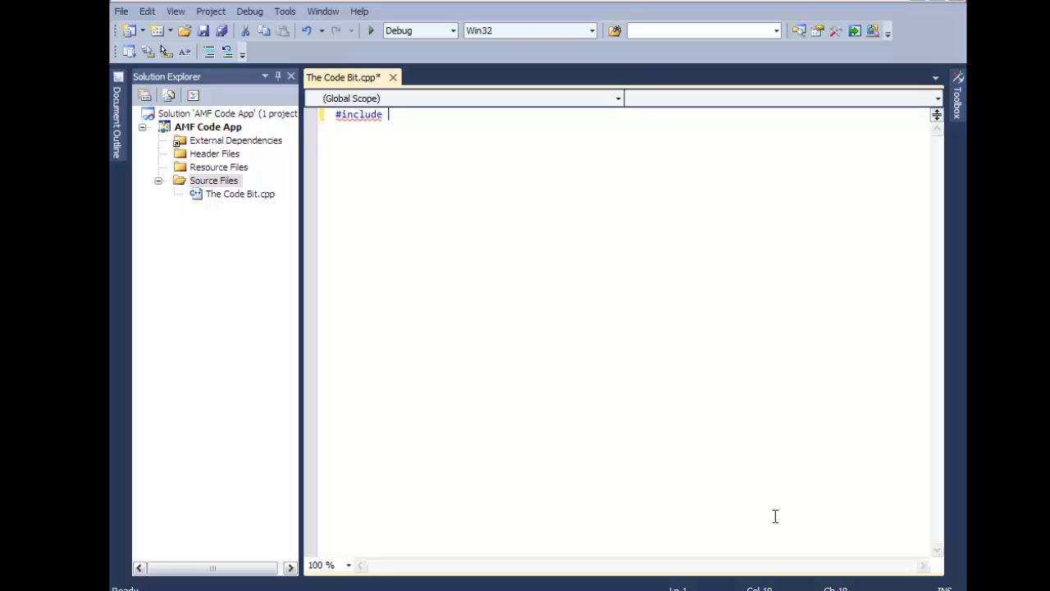
{"action": "type", "text": "<io"}
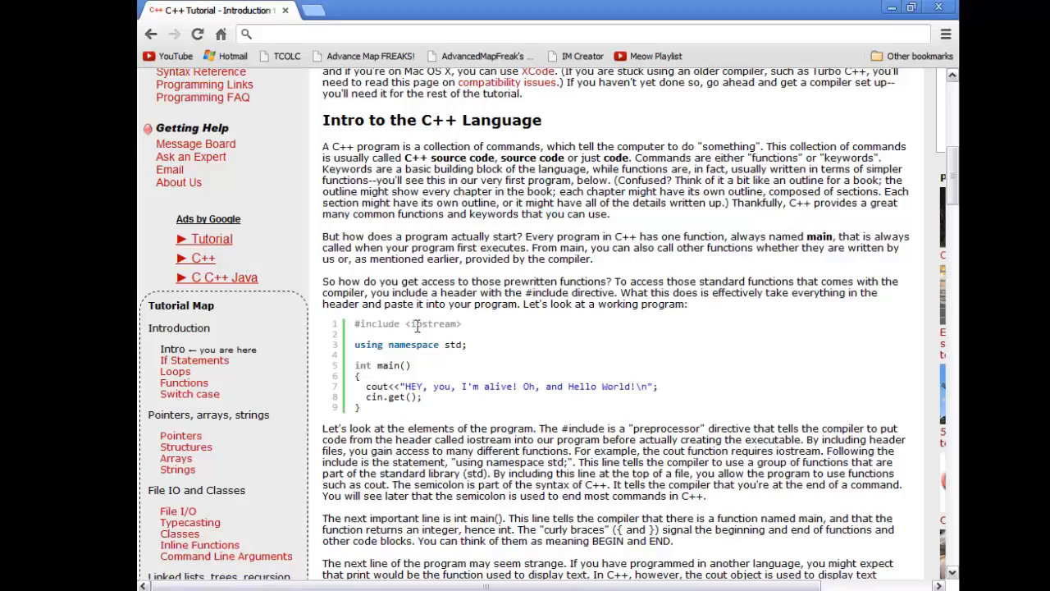
{"action": "mouse_move", "coordinate": [542, 343]}
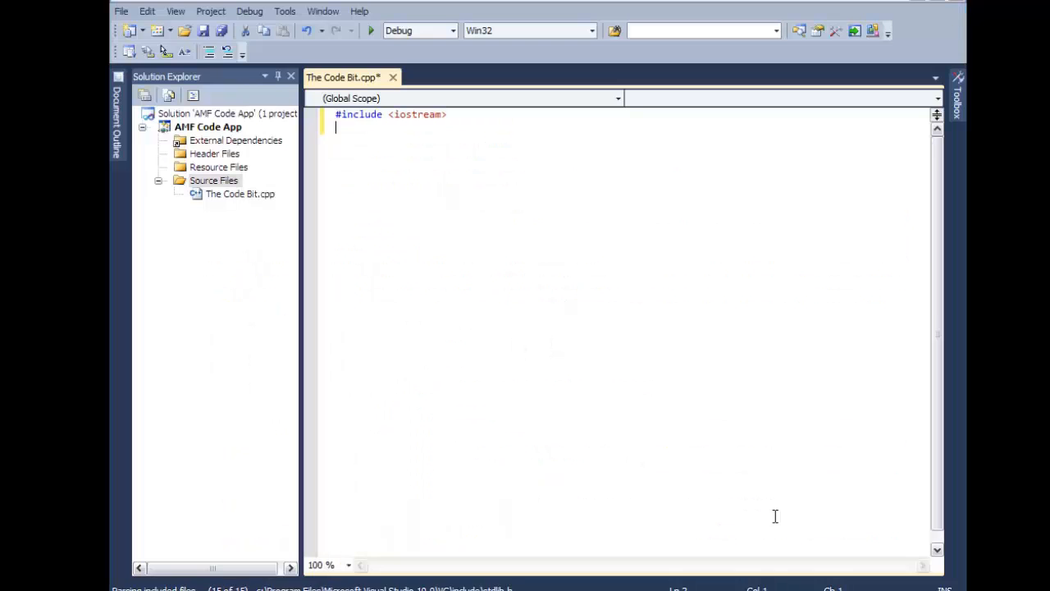
Write 'using namespace std' and the 'int main()' declaration below the include.
{"action": "type", "text": "usi"}
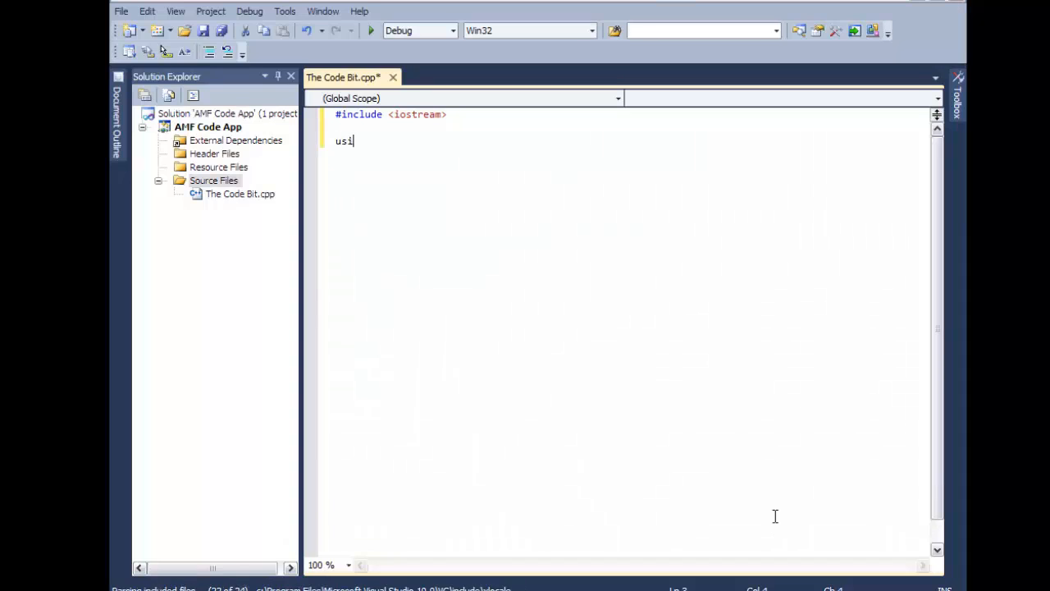
{"action": "type", "text": "ng namespa"}
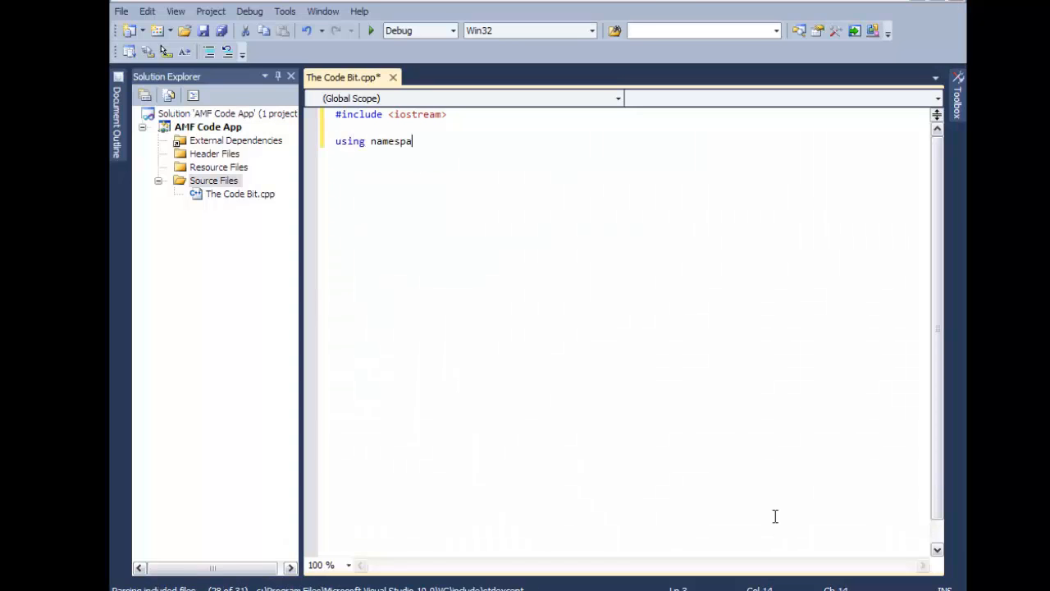
{"action": "type", "text": "ce std;"}
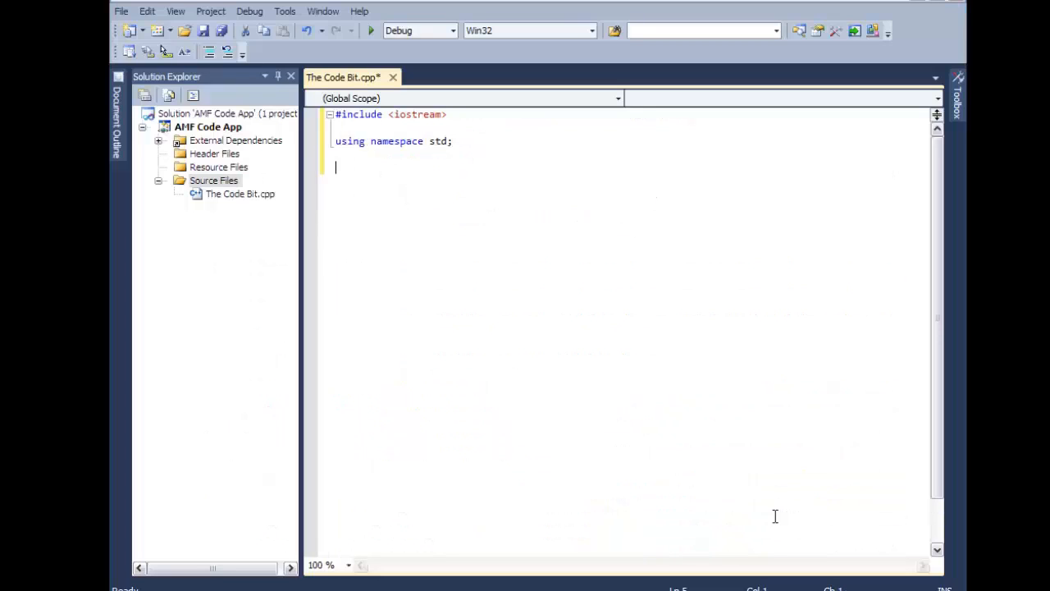
{"action": "type", "text": "int main"}
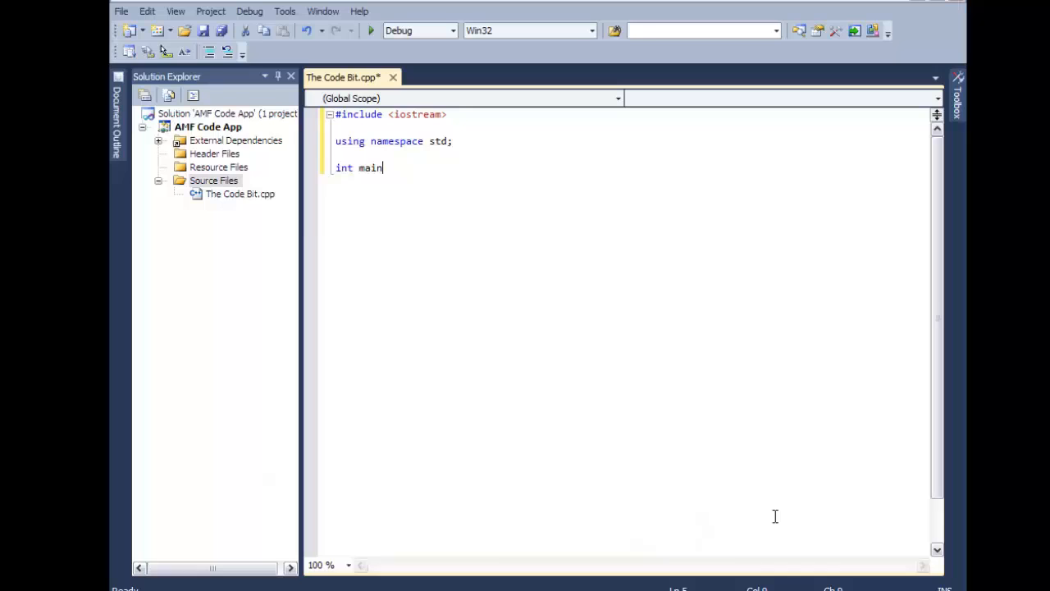
{"action": "type", "text": "()"}
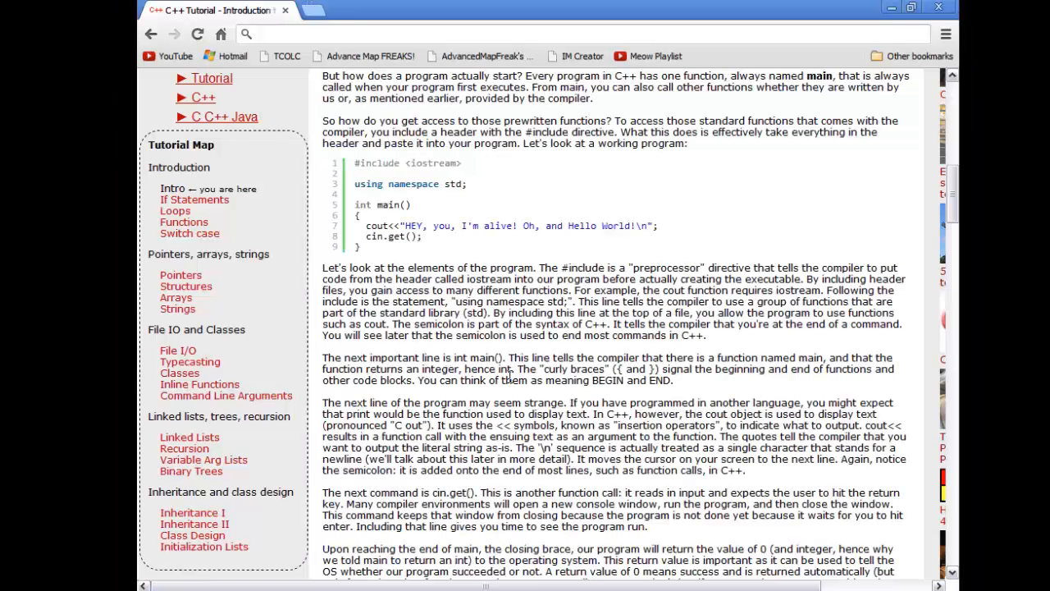
{"action": "mouse_move", "coordinate": [566, 375]}
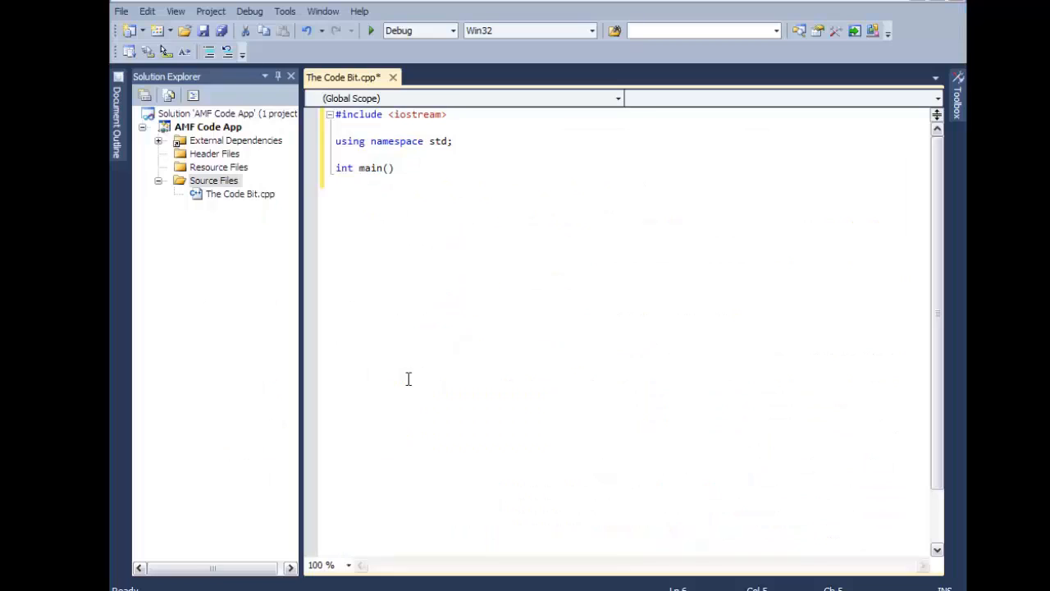
Open main's body with '{' and start a 'cout<<' output statement.
{"action": "type", "text": "{"}
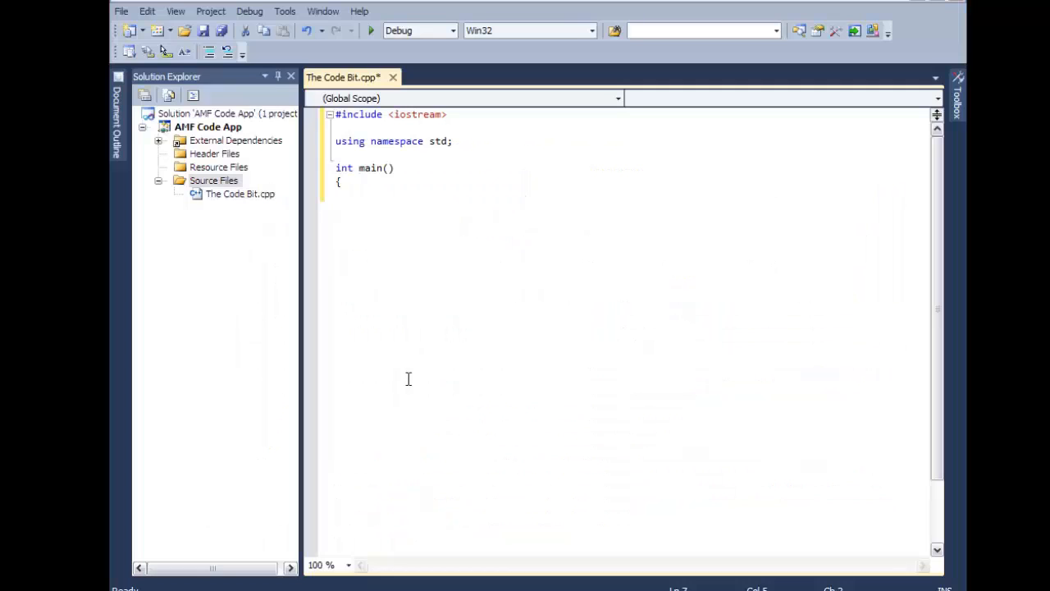
{"action": "type", "text": "cout"}
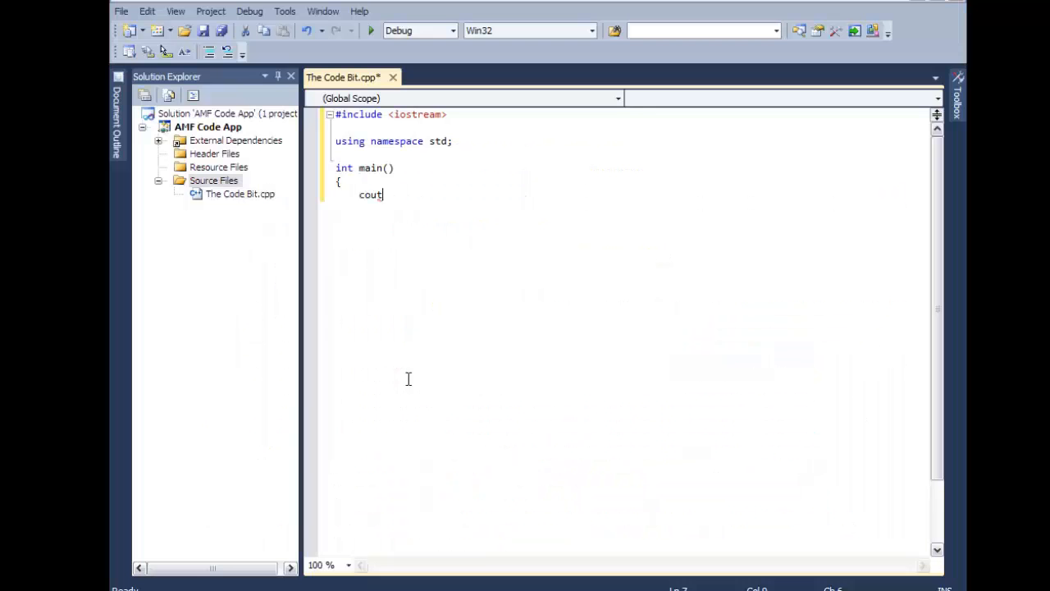
{"action": "type", "text": "<<"}
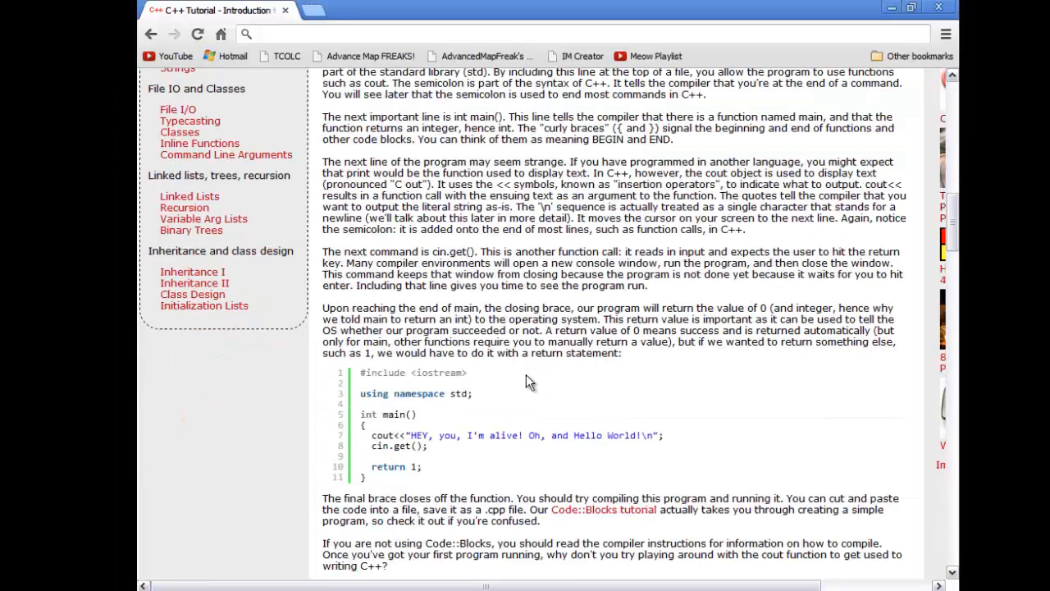
Scroll the tutorial to its example program ending with 'return 1;'.
{"action": "scroll", "scroll_direction": "up", "scroll_amount": 3}
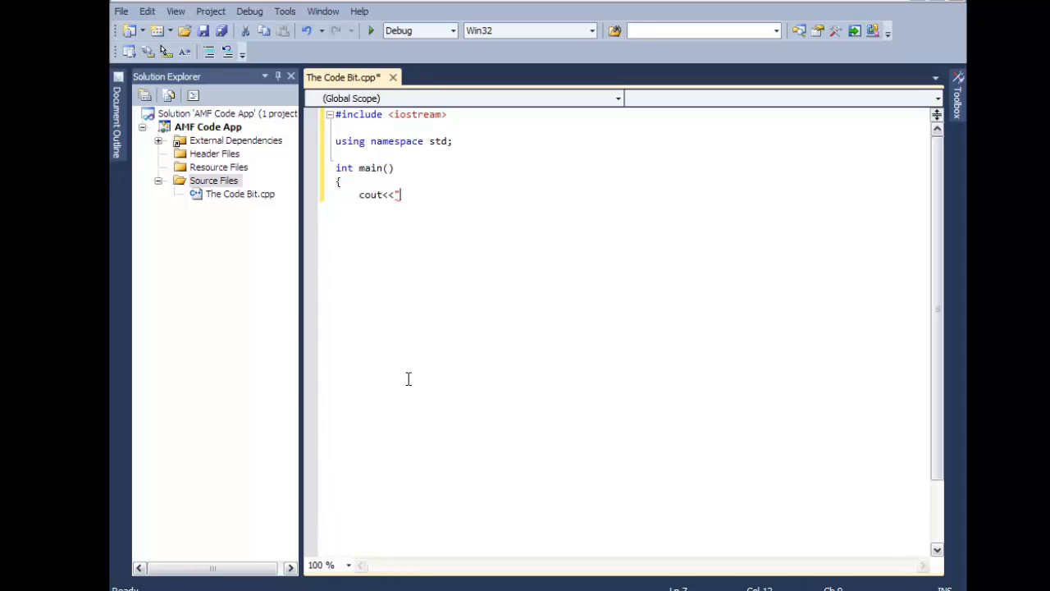
Complete the statement as cout<<"Hello World!\n"; and start the next line.
{"action": "type", "text": "Hello"}
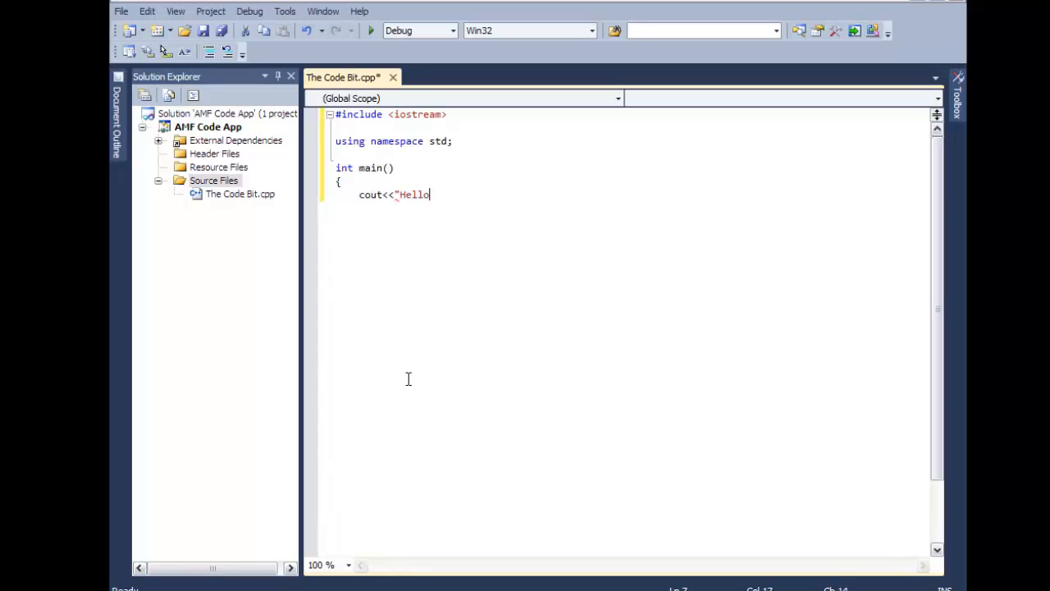
{"action": "type", "text": "World!"}
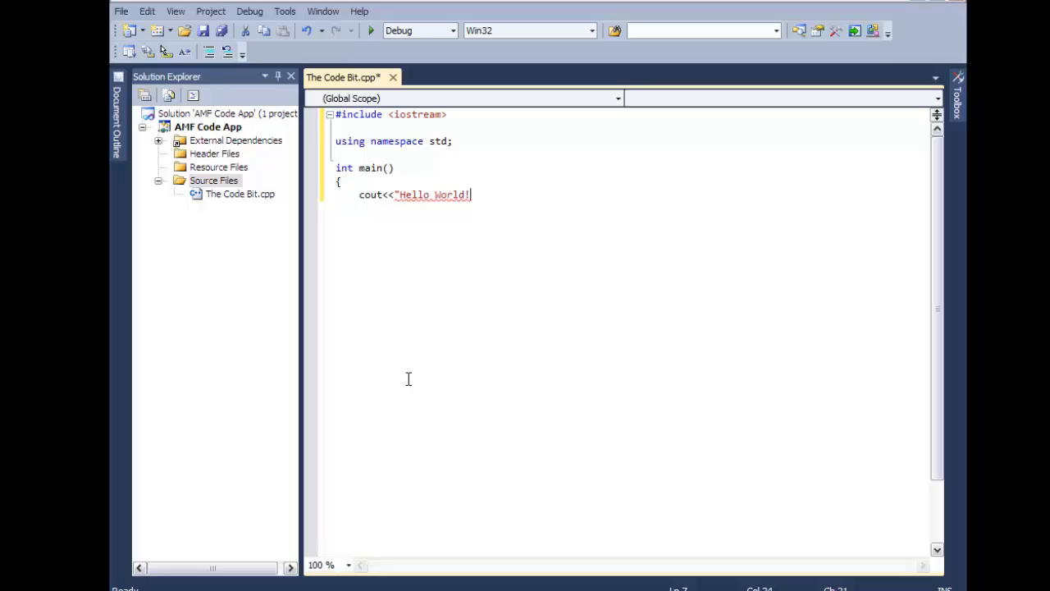
{"action": "type", "text": "\\n\""}
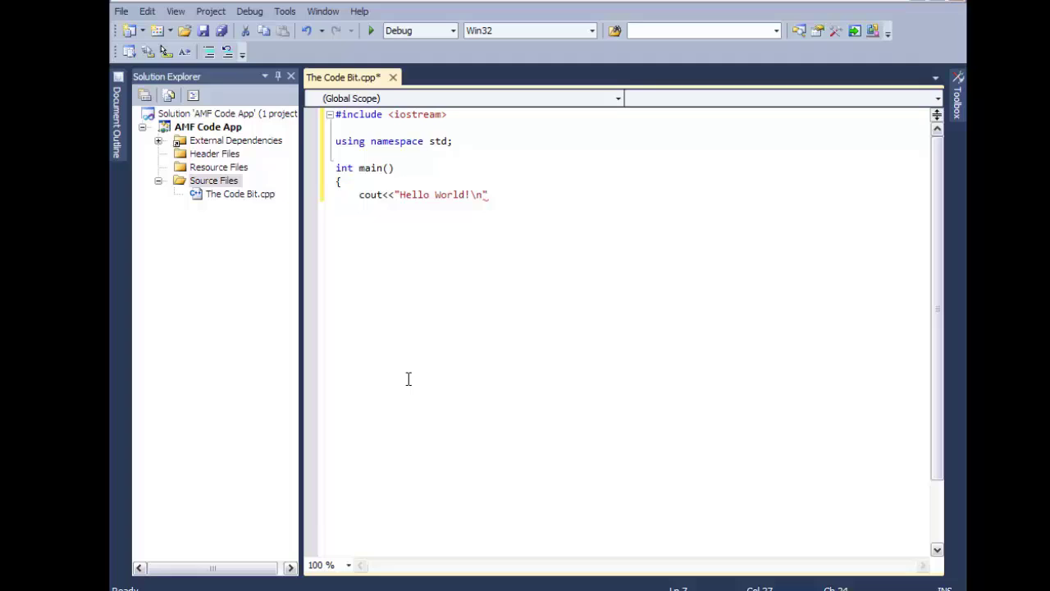
{"action": "type", "text": ";"}
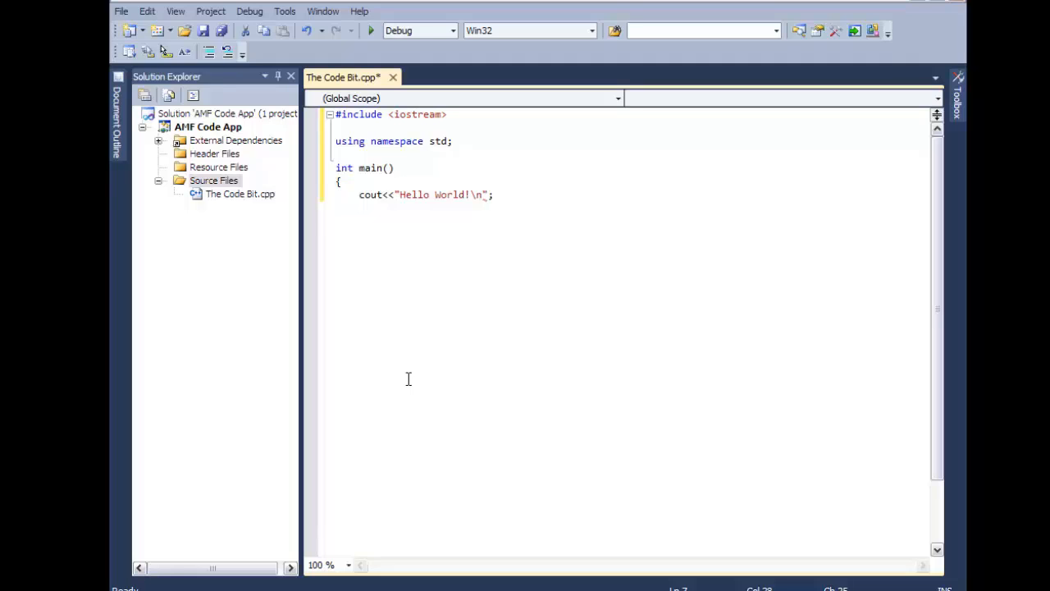
{"action": "key", "text": "Return"}
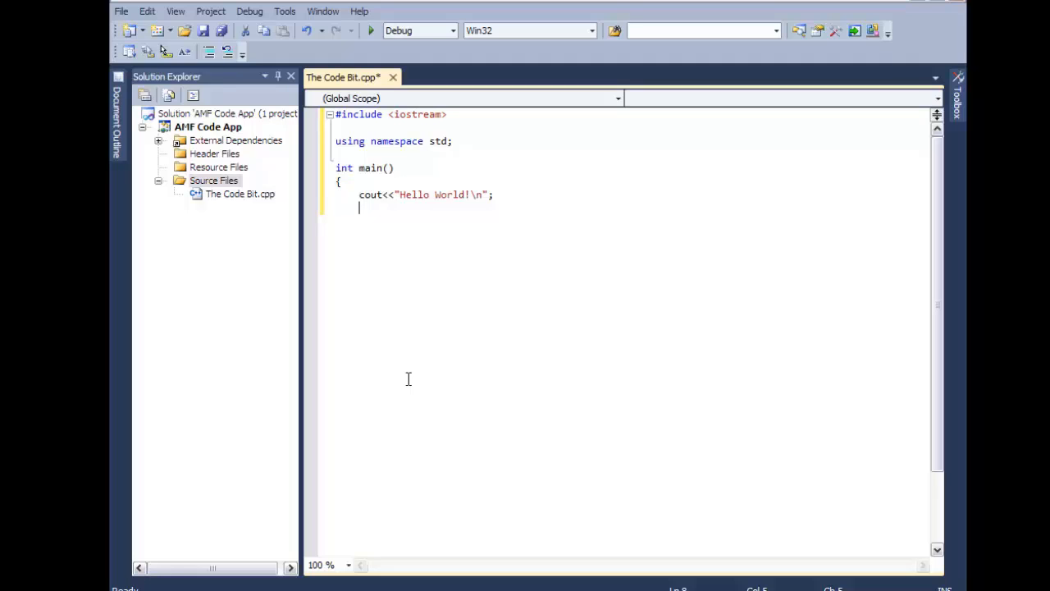
{"action": "type", "text": "cin"}
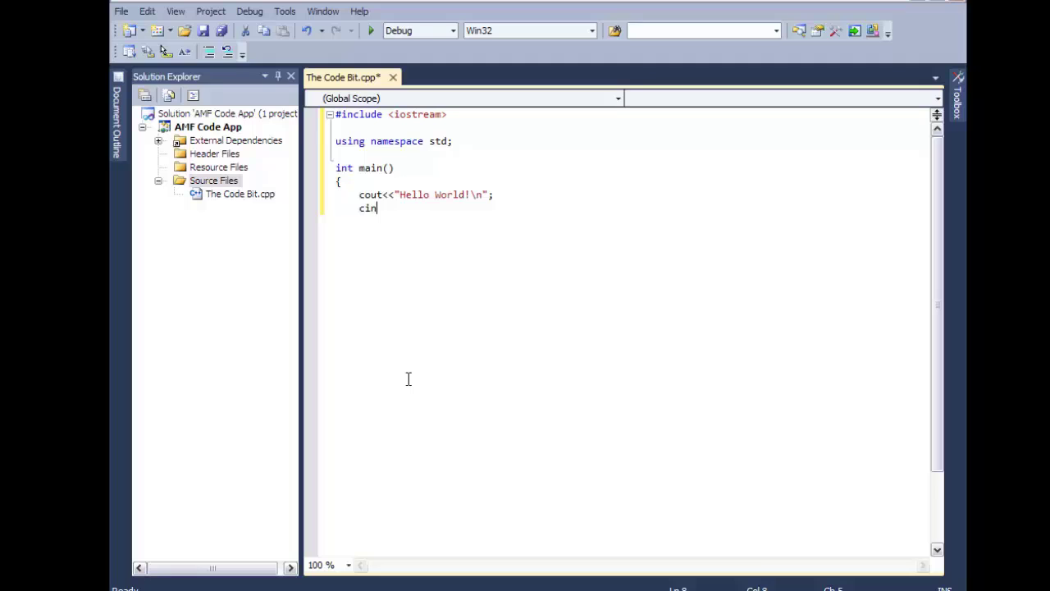
{"action": "type", "text": ".get("}
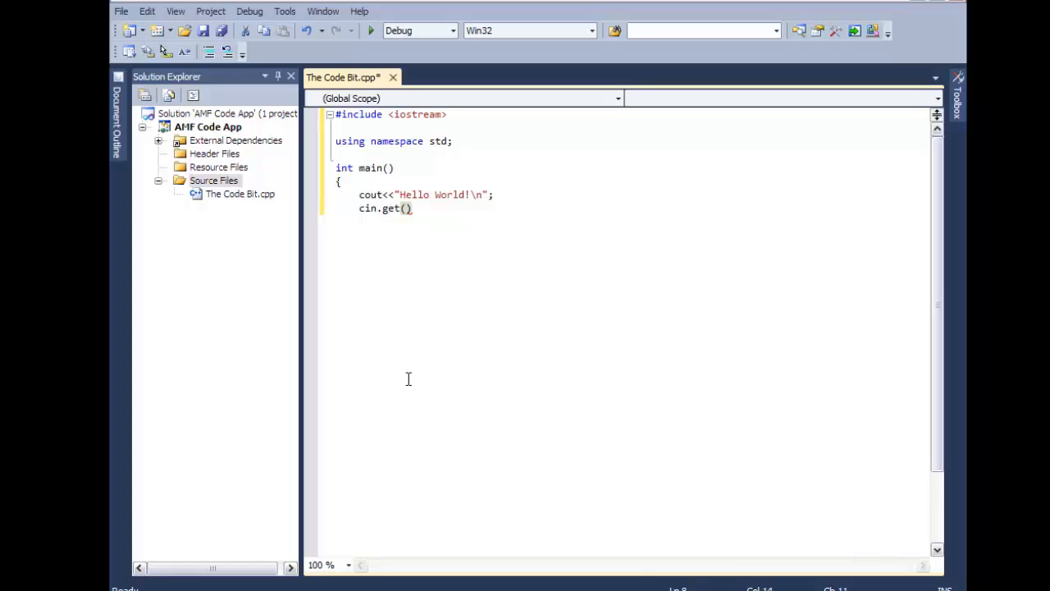
{"action": "type", "text": ";"}
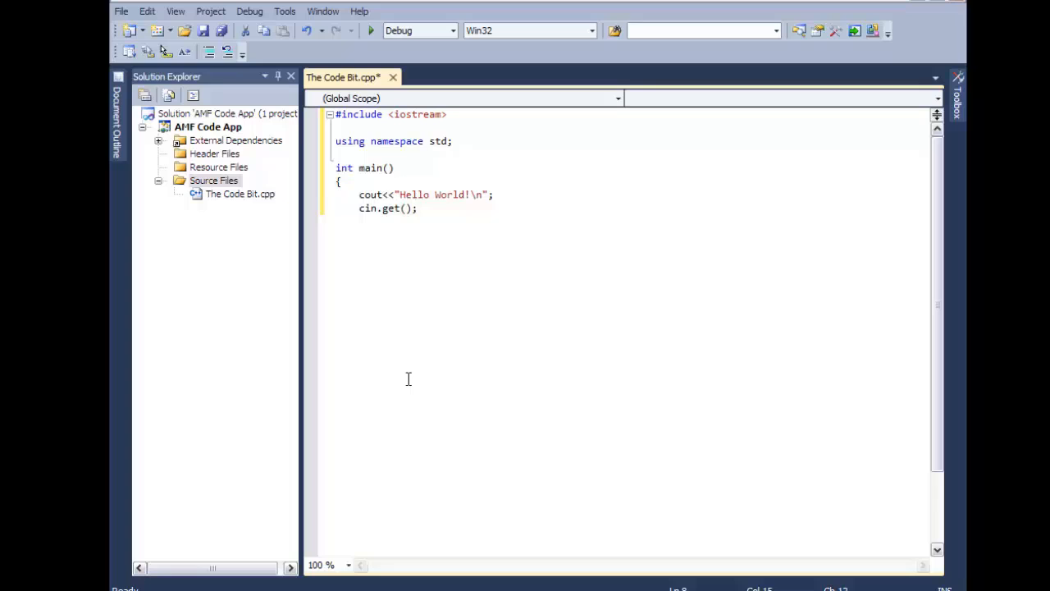
{"action": "left_click", "coordinate": [417, 206]}
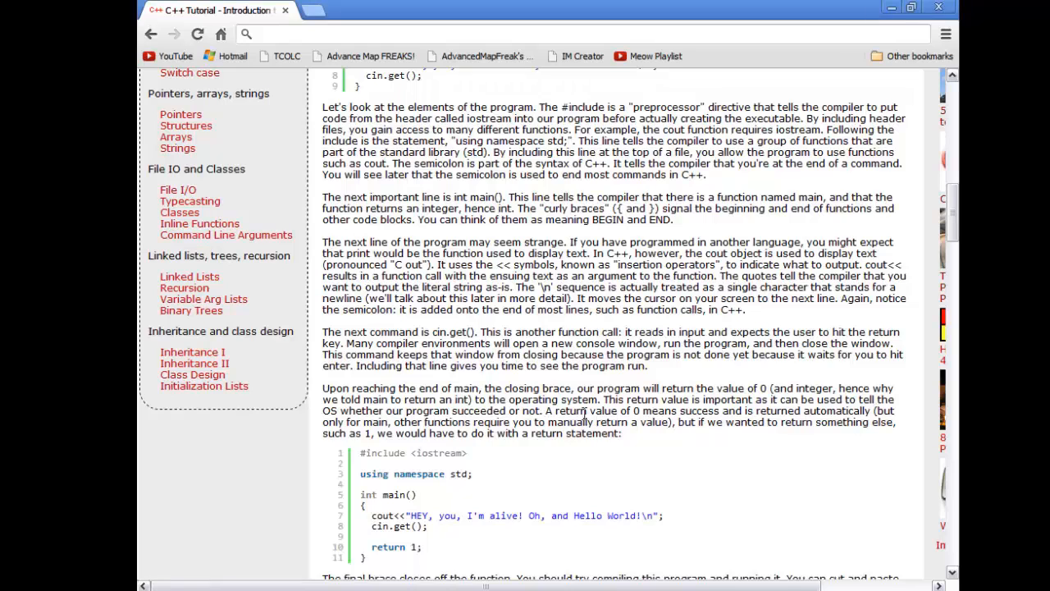
{"action": "mouse_move", "coordinate": [624, 430]}
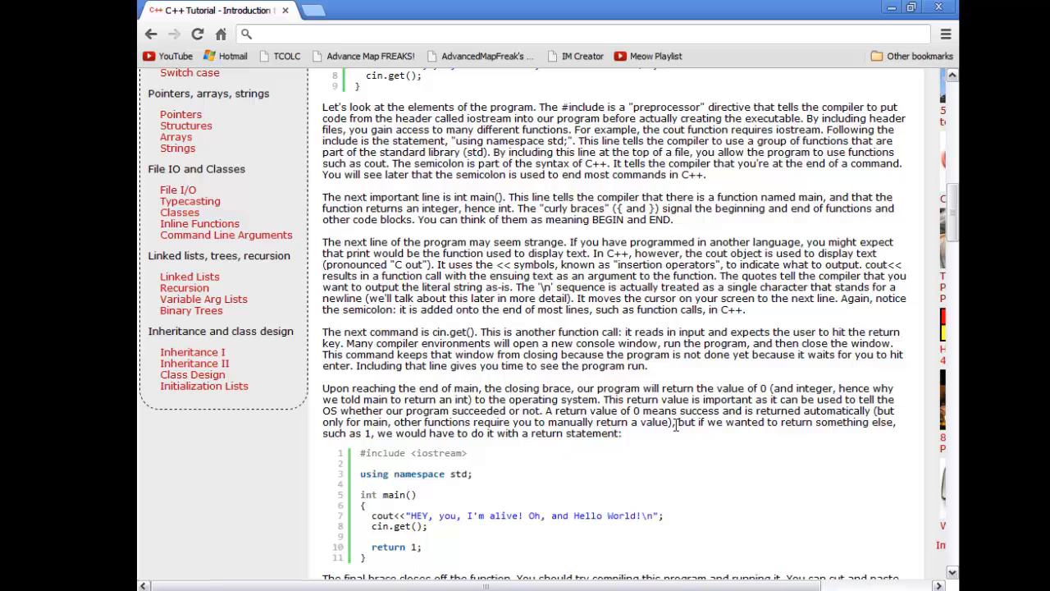
{"action": "mouse_move", "coordinate": [639, 466]}
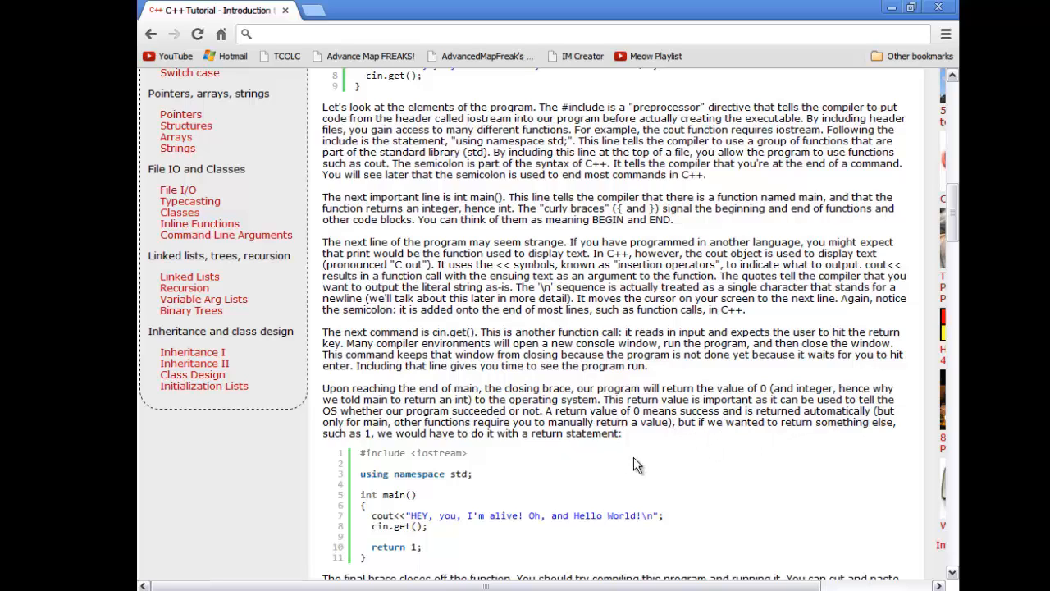
{"action": "mouse_move", "coordinate": [604, 449]}
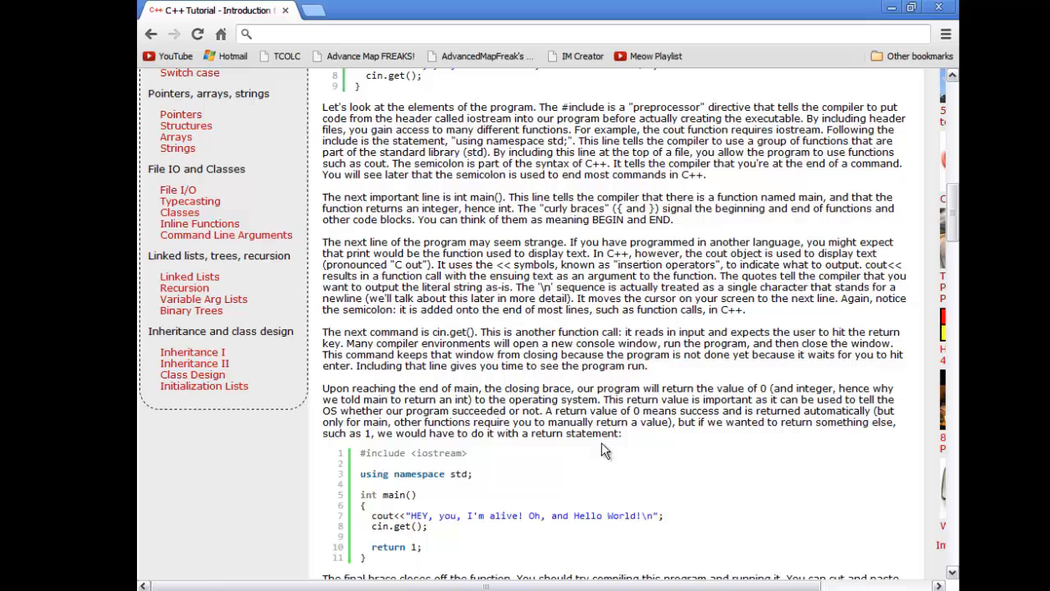
{"action": "mouse_move", "coordinate": [647, 453]}
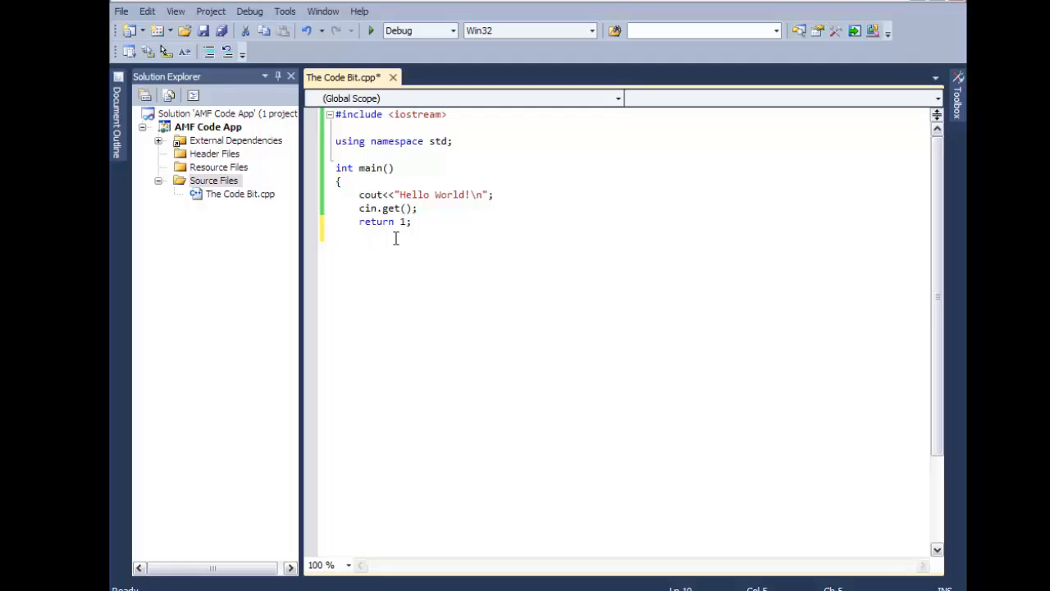
{"action": "type", "text": "}"}
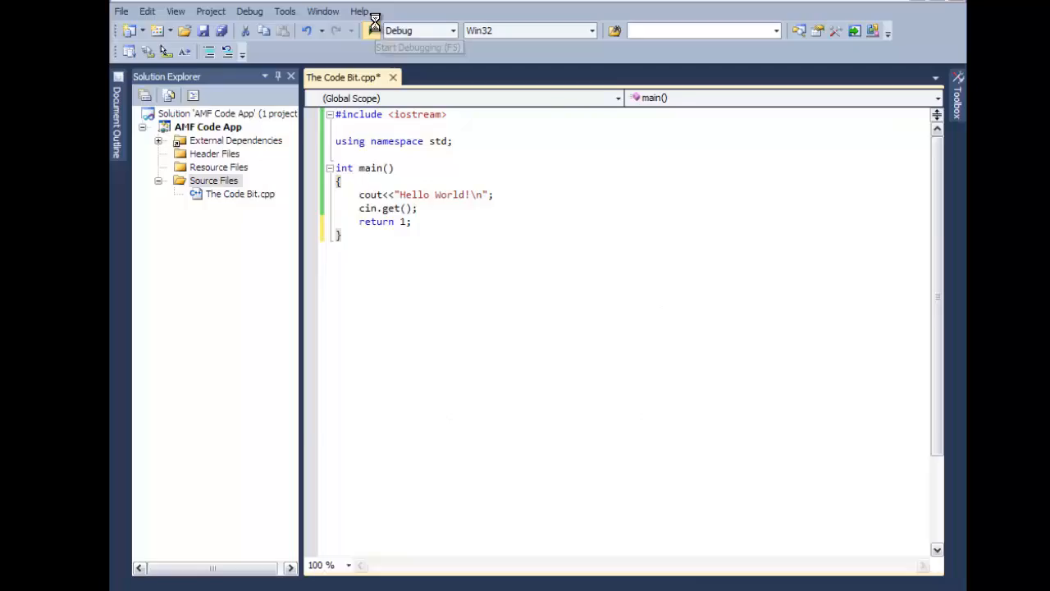
{"action": "left_click", "coordinate": [374, 29]}
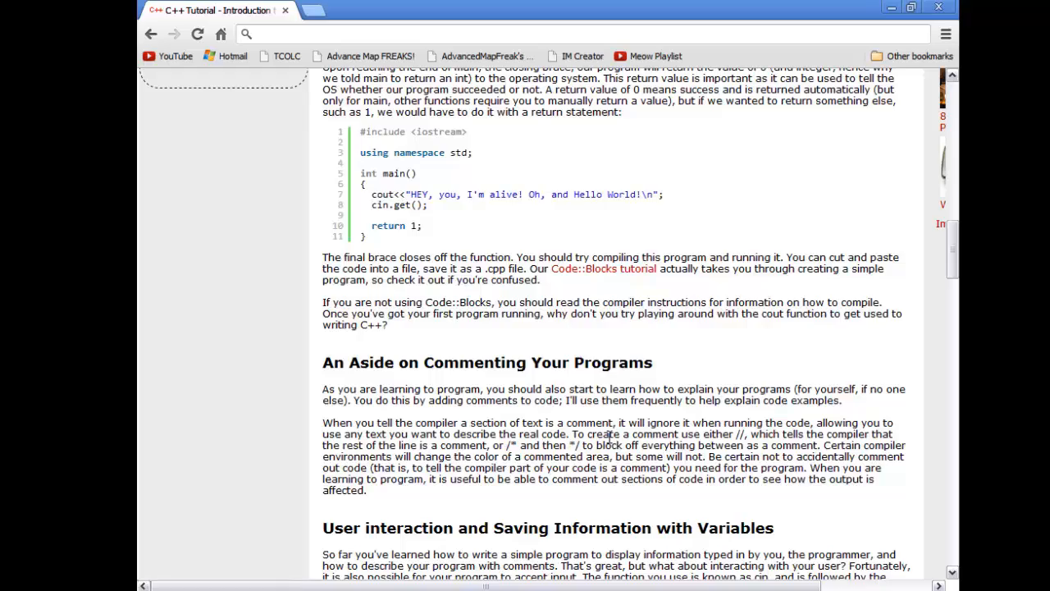
{"action": "scroll", "scroll_direction": "down", "scroll_amount": 3}
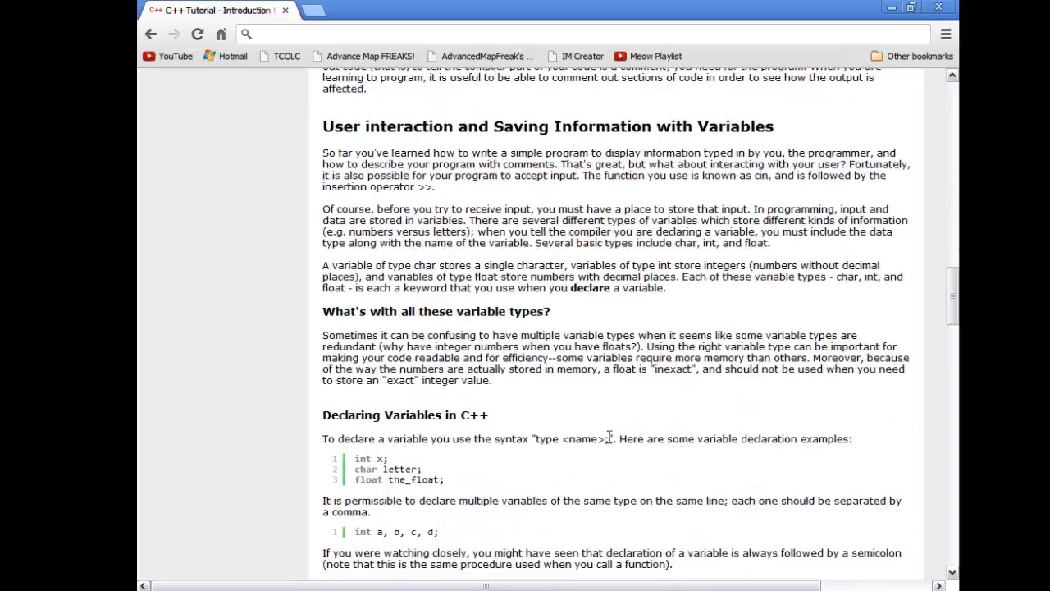
{"action": "scroll", "scroll_direction": "down", "scroll_amount": 3}
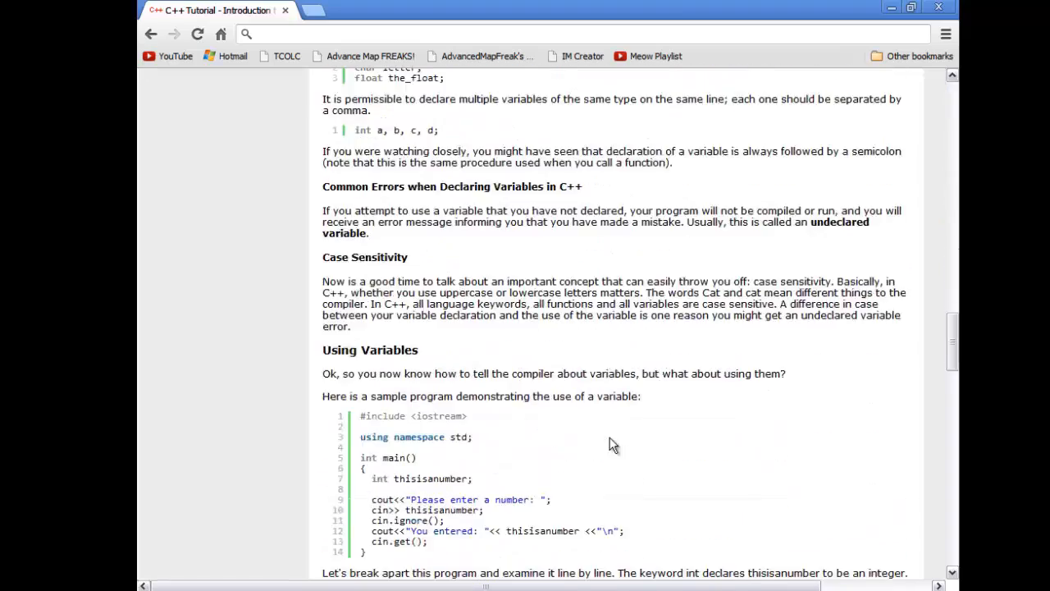
{"action": "scroll", "scroll_direction": "down", "scroll_amount": 3}
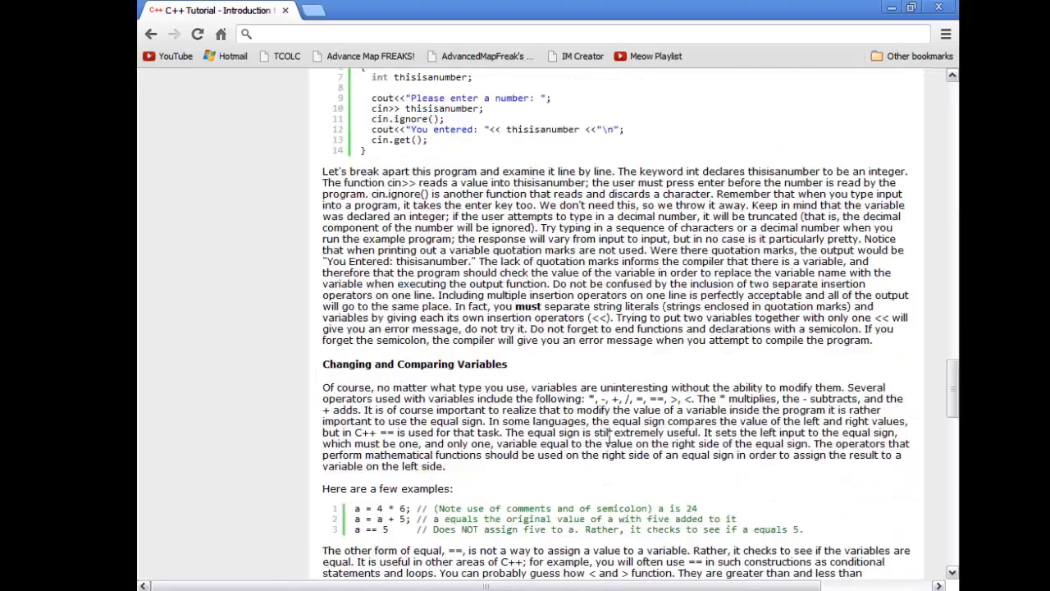
{"action": "scroll", "scroll_direction": "down", "scroll_amount": 3}
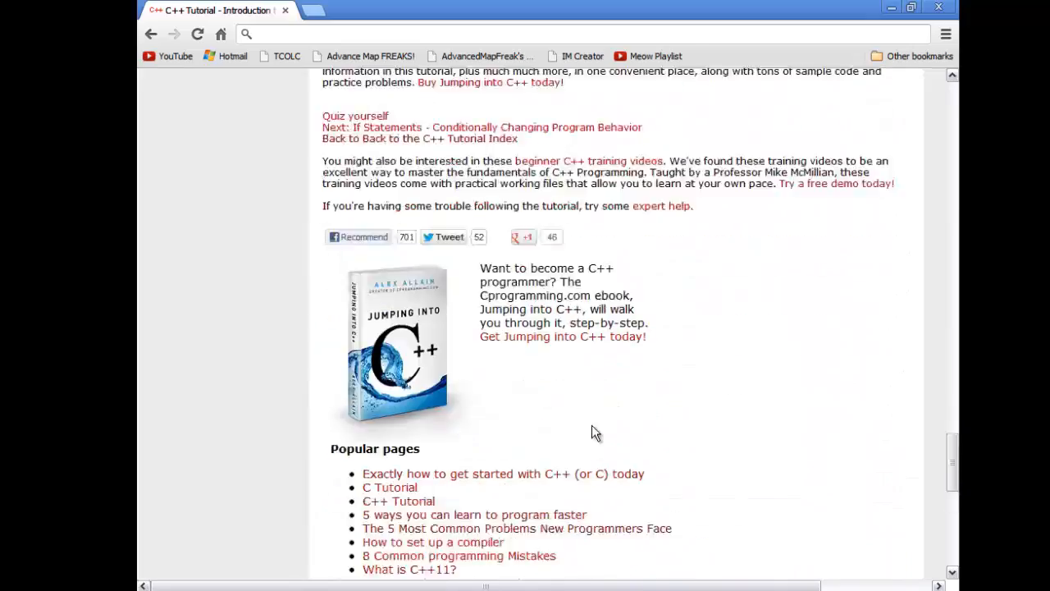